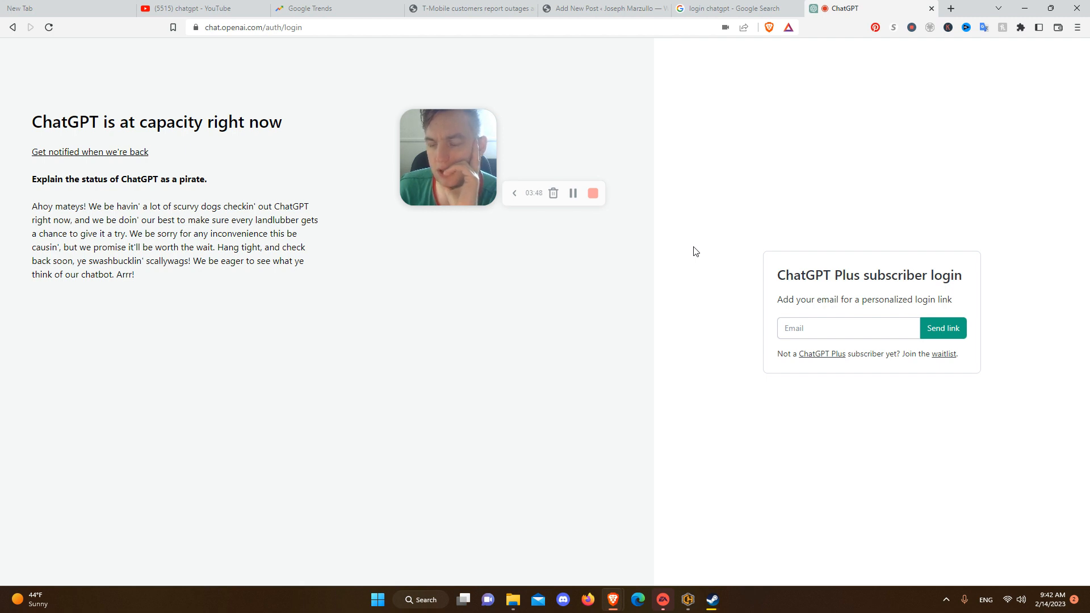
{"action": "mouse_move", "coordinate": [663, 257]}
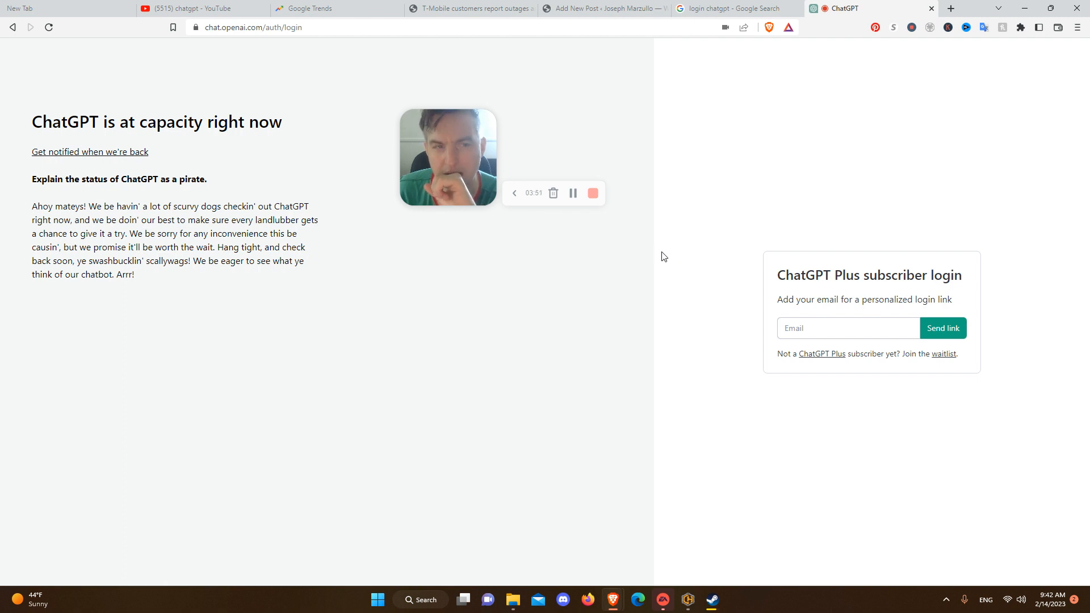
{"action": "mouse_move", "coordinate": [656, 254]}
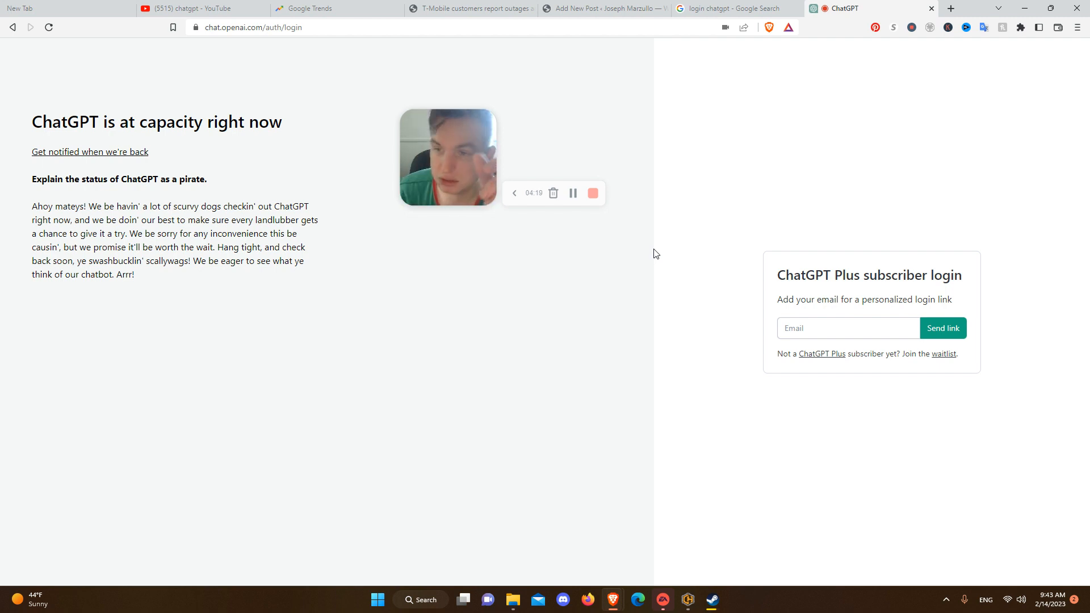
{"action": "mouse_move", "coordinate": [829, 157]}
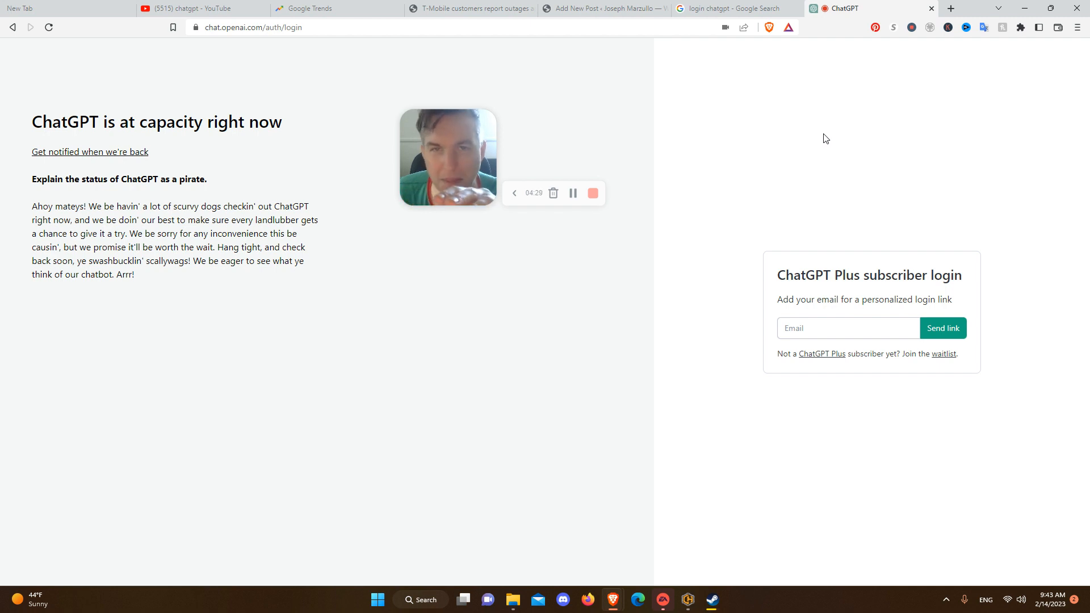
{"action": "mouse_move", "coordinate": [909, 59]}
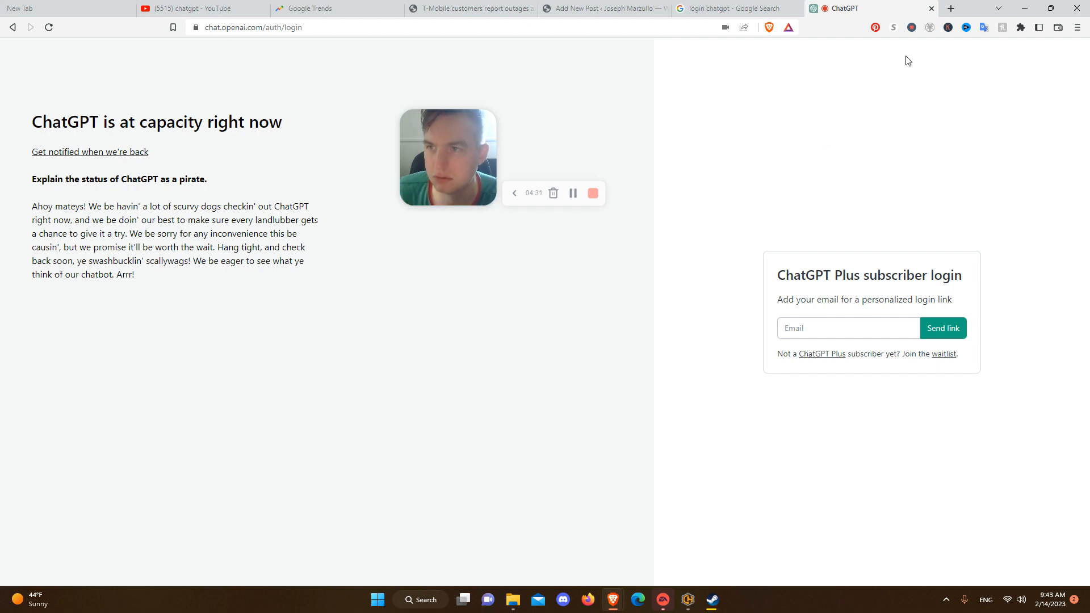
{"action": "mouse_move", "coordinate": [909, 27]}
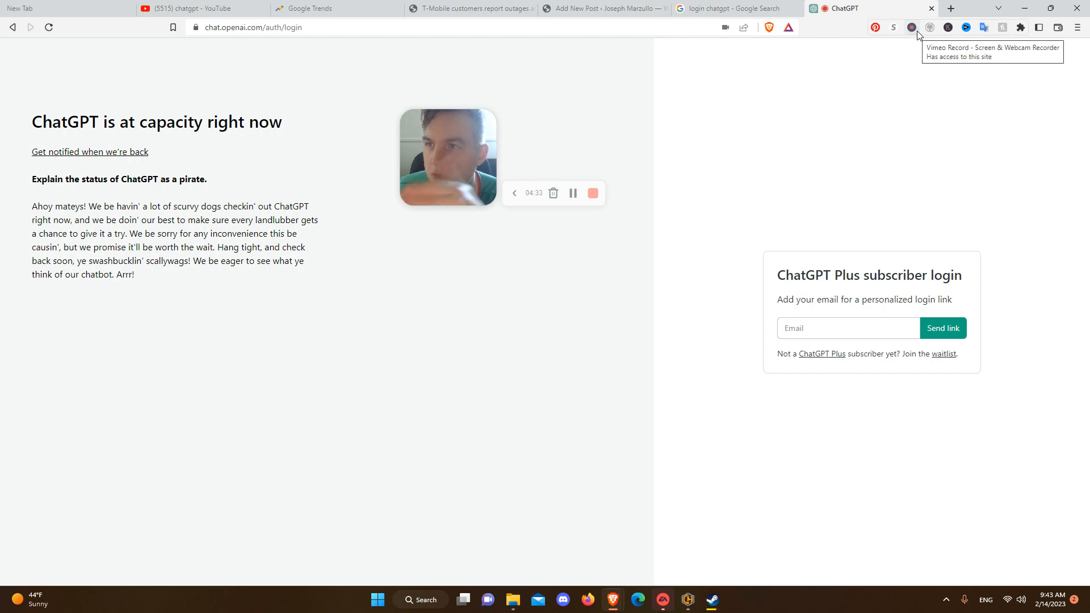